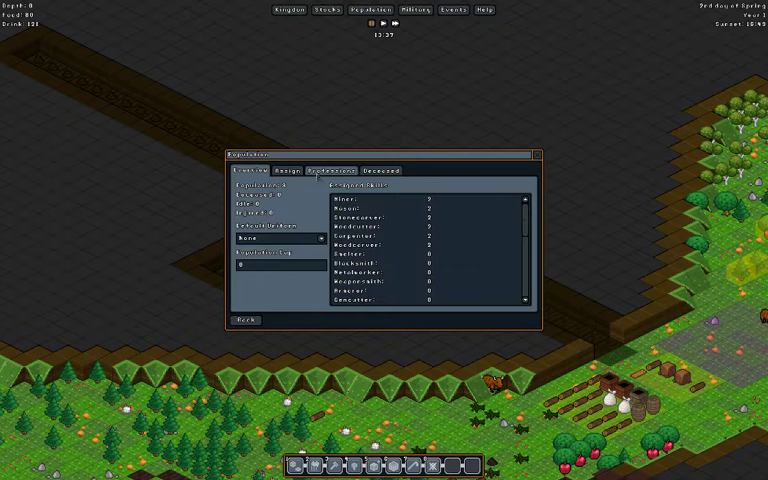
# Show the Professions view with skill groups and each profession's priority list.
pyautogui.click(332, 168)
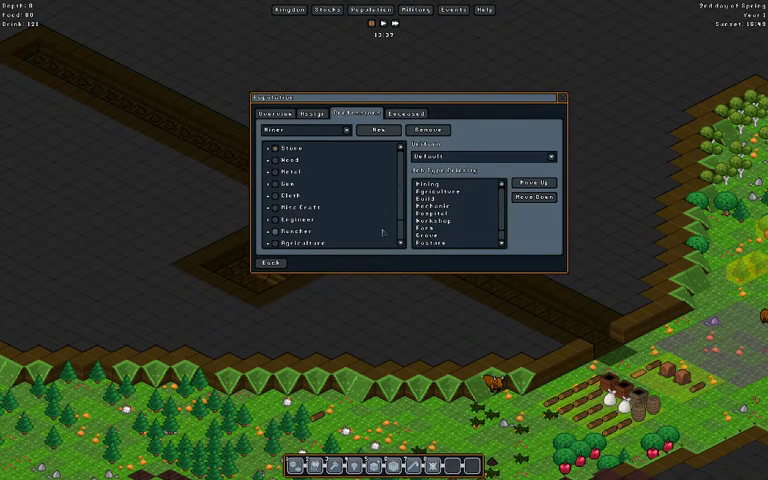
pyautogui.moveTo(384, 234)
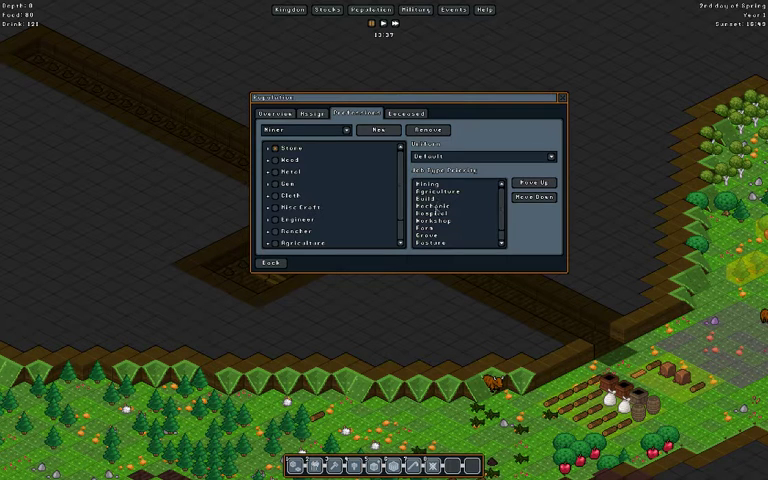
# Move a selected skill higher in the current profession's priority list.
pyautogui.click(440, 212)
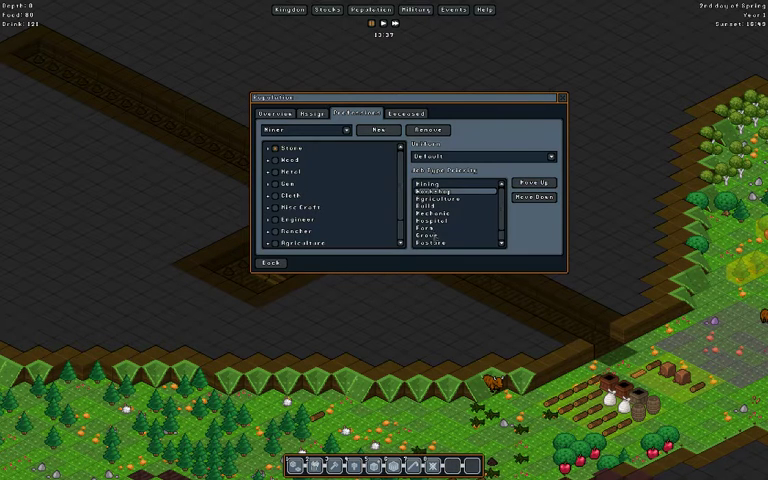
pyautogui.moveTo(480, 216)
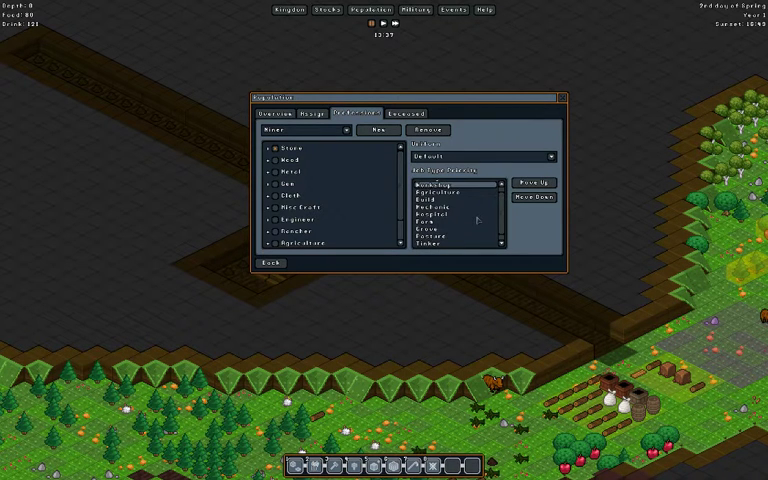
pyautogui.click(440, 184)
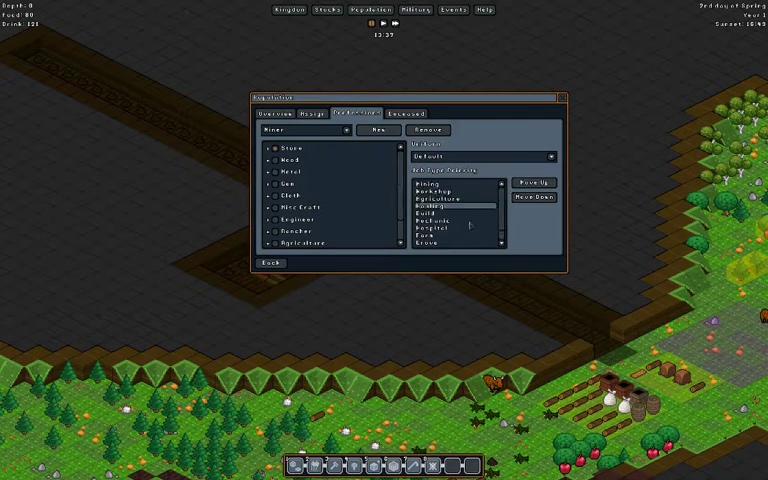
pyautogui.click(450, 202)
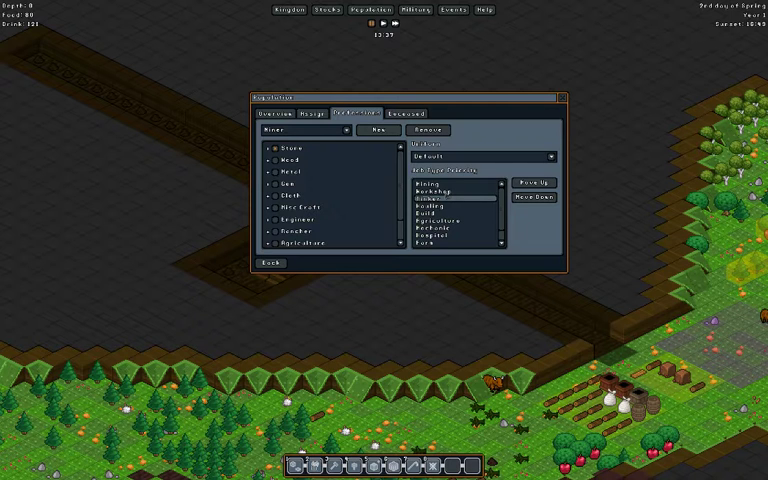
pyautogui.moveTo(332, 188)
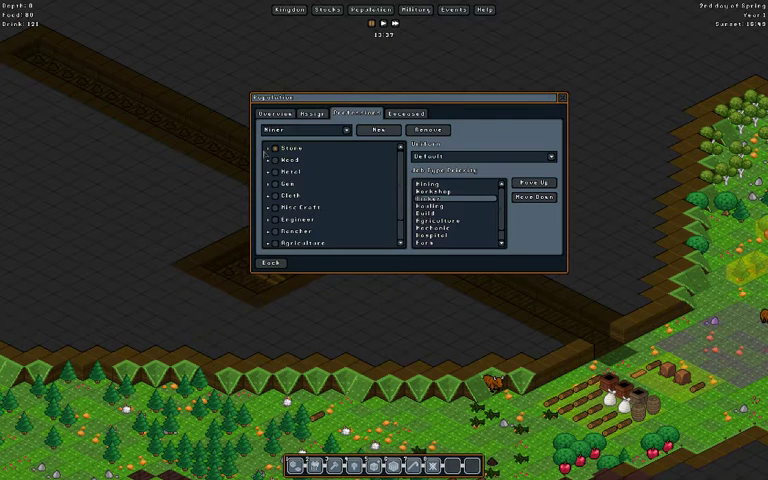
pyautogui.click(268, 148)
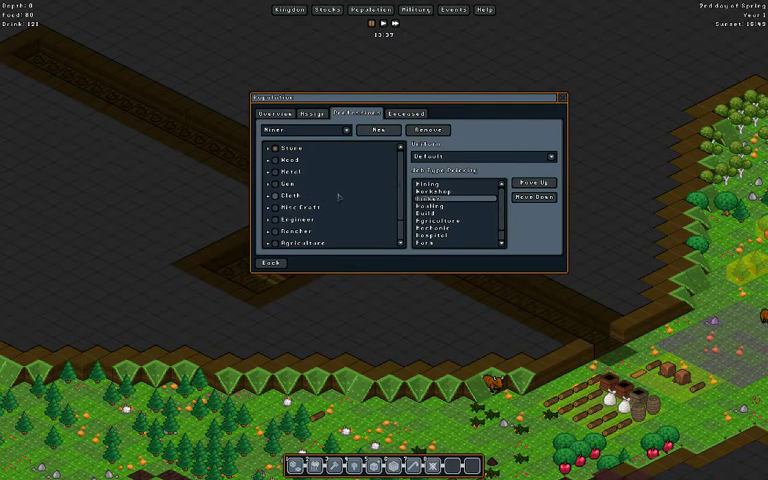
pyautogui.moveTo(416, 190)
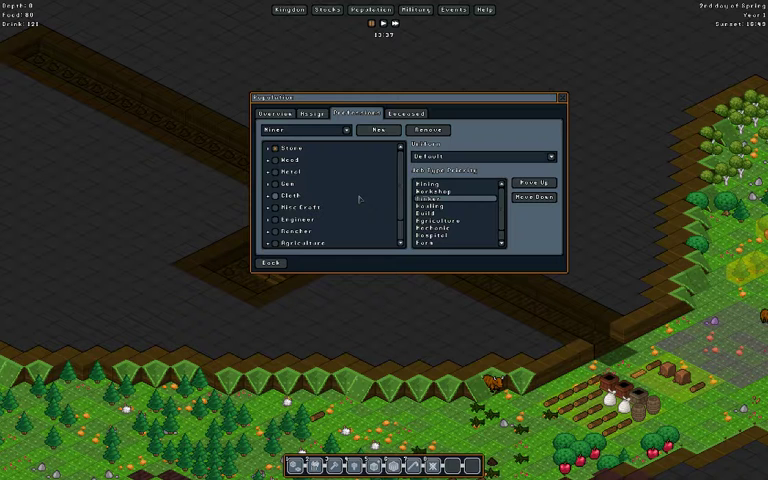
pyautogui.scroll(-3)
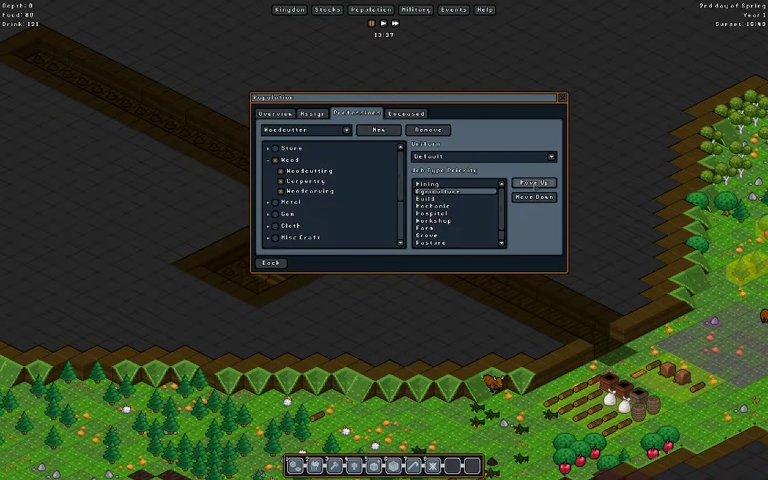
# Select the top skill in the Woodcutter's priority list.
pyautogui.click(530, 184)
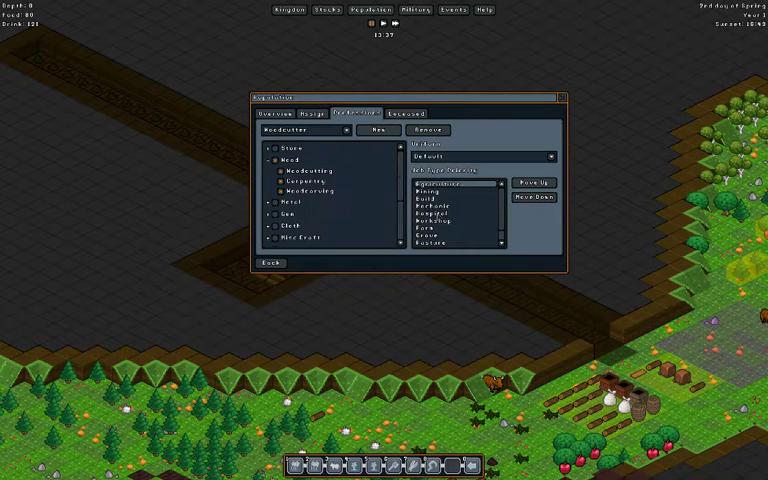
# Reposition the selected Woodcutter skill and browse further skill groups.
pyautogui.click(436, 216)
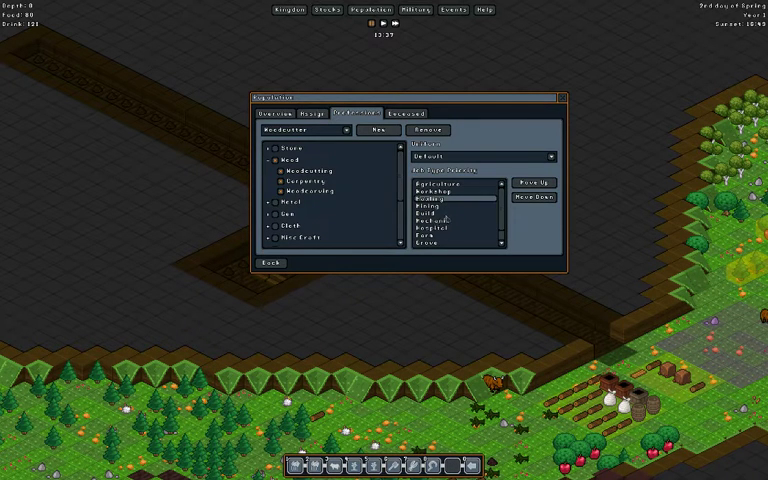
pyautogui.scroll(-3)
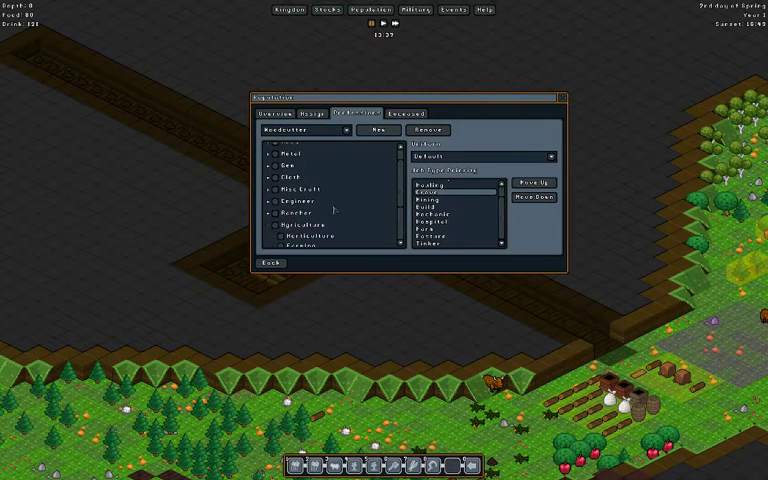
pyautogui.scroll(-3)
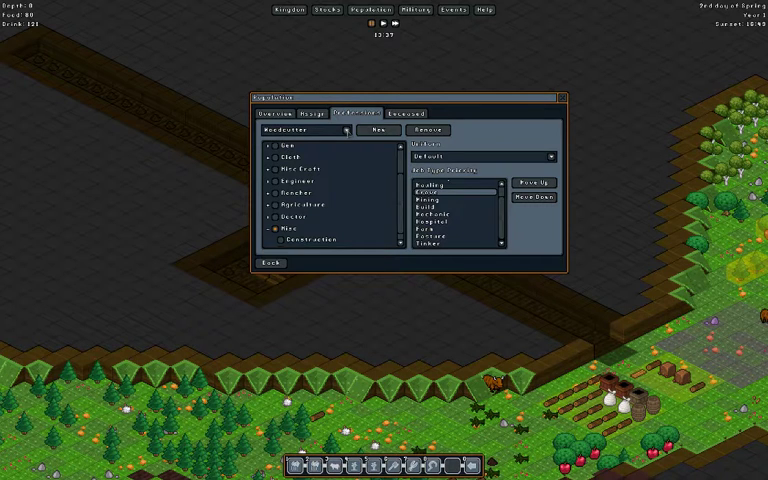
pyautogui.moveTo(348, 132)
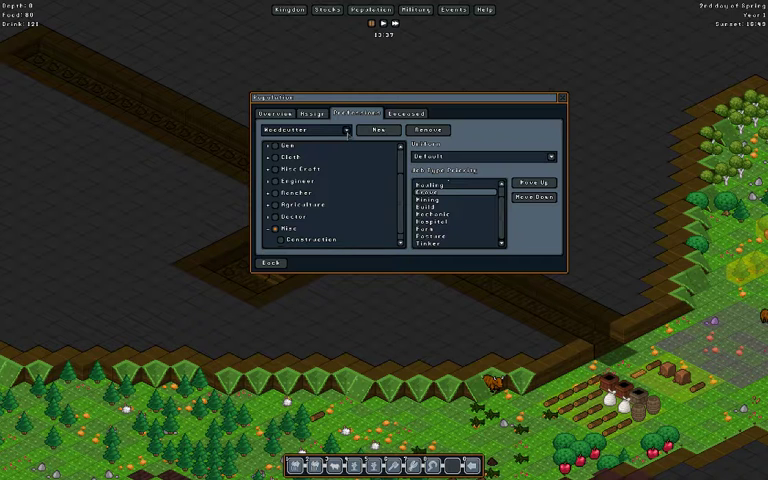
# Switch the editor to the Farmer profession and browse its skill groups.
pyautogui.click(314, 130)
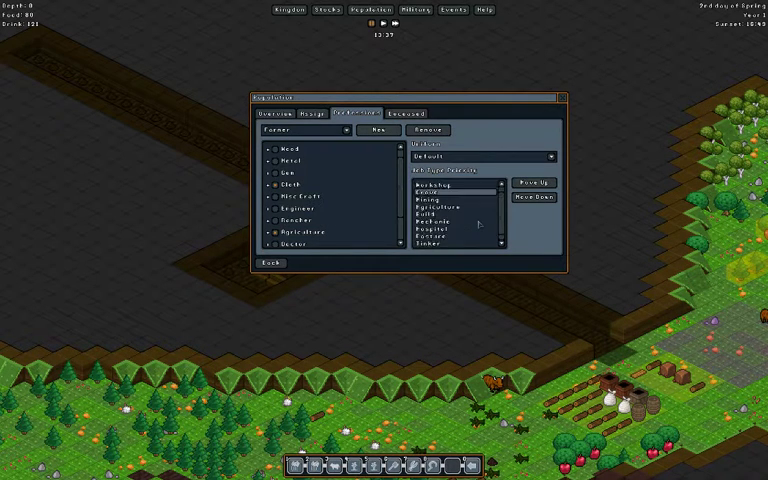
pyautogui.scroll(-3)
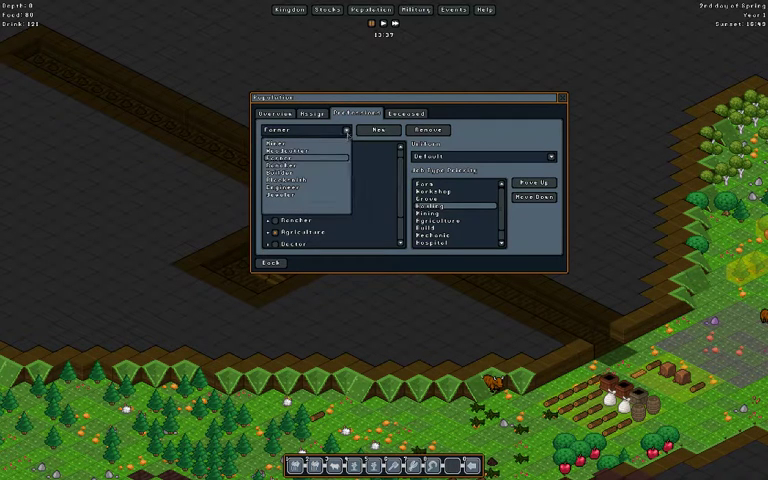
# Switch to the Rancher profession and toggle one of its skill groups.
pyautogui.click(296, 170)
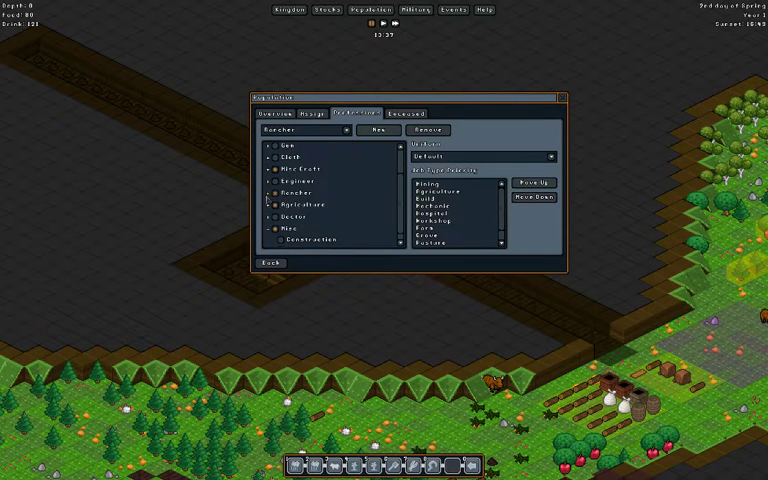
pyautogui.click(280, 200)
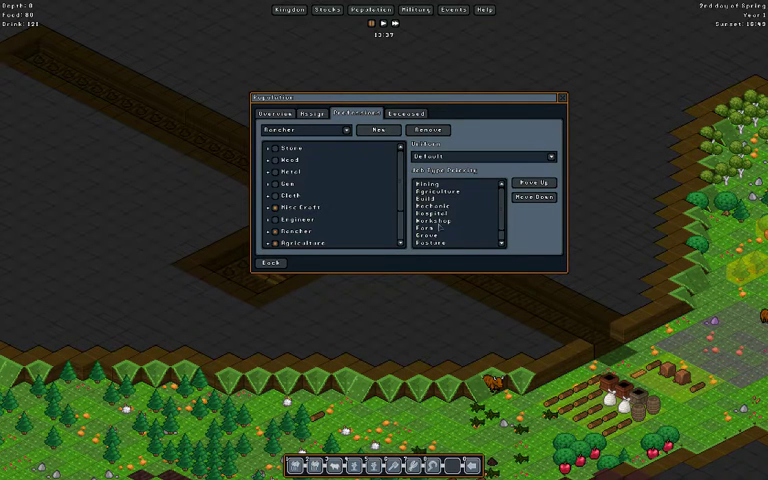
# Raise two skills in the Rancher's priority list, then show the profession list.
pyautogui.click(444, 228)
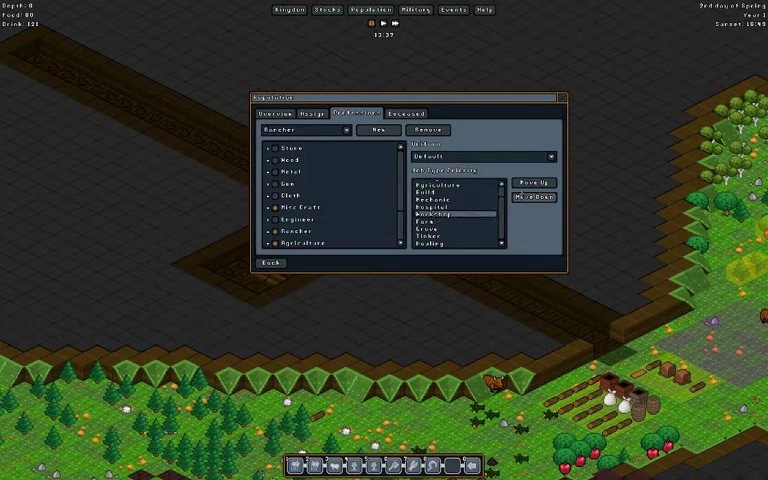
pyautogui.click(532, 184)
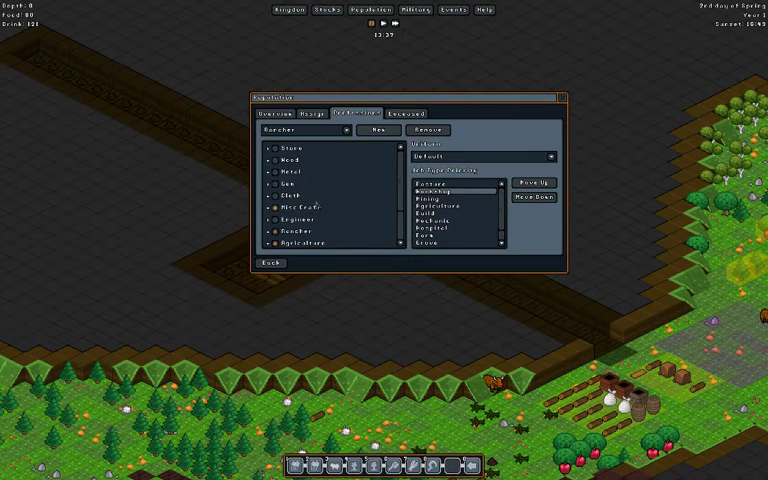
pyautogui.scroll(-3)
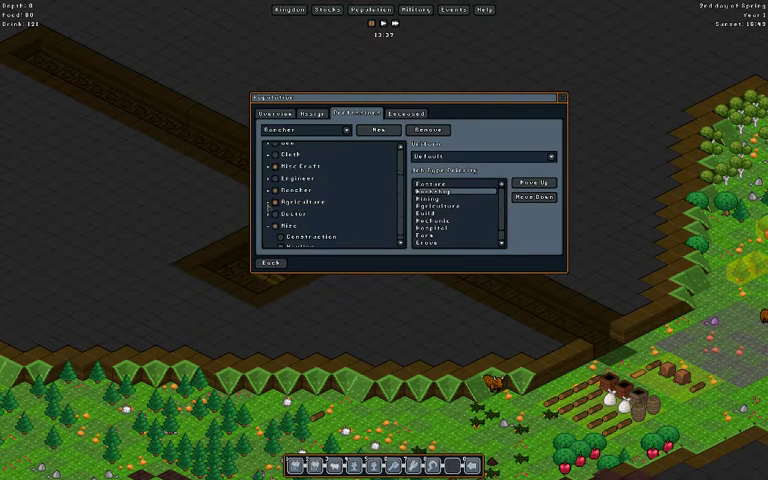
pyautogui.click(450, 204)
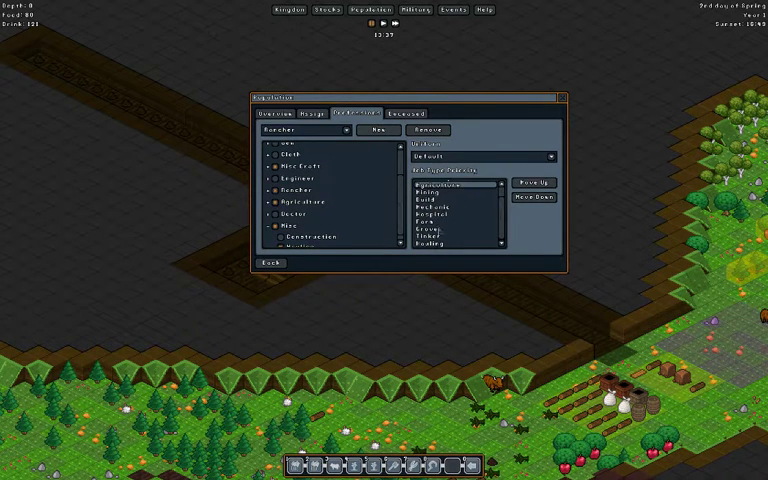
pyautogui.click(536, 184)
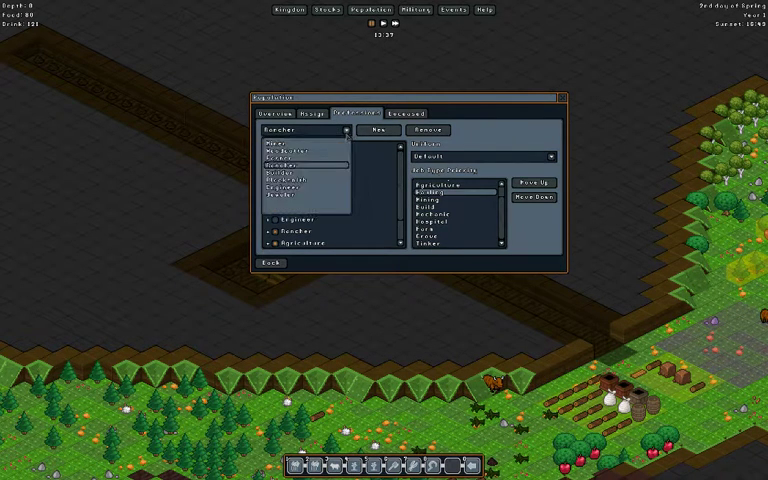
pyautogui.click(304, 132)
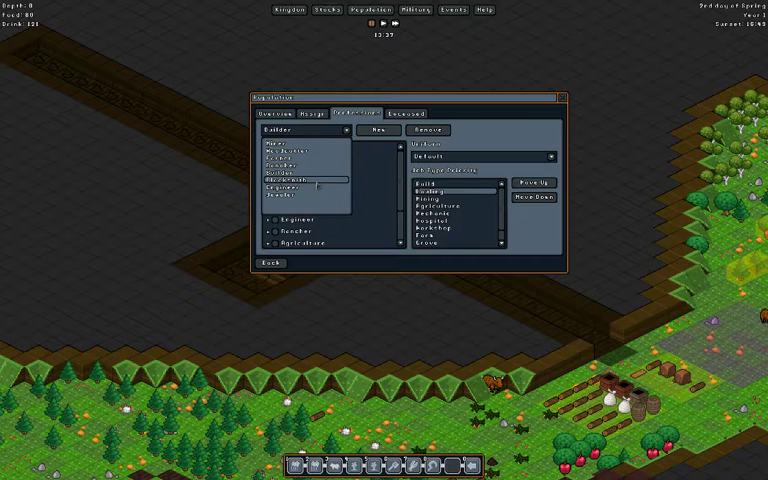
pyautogui.moveTo(316, 186)
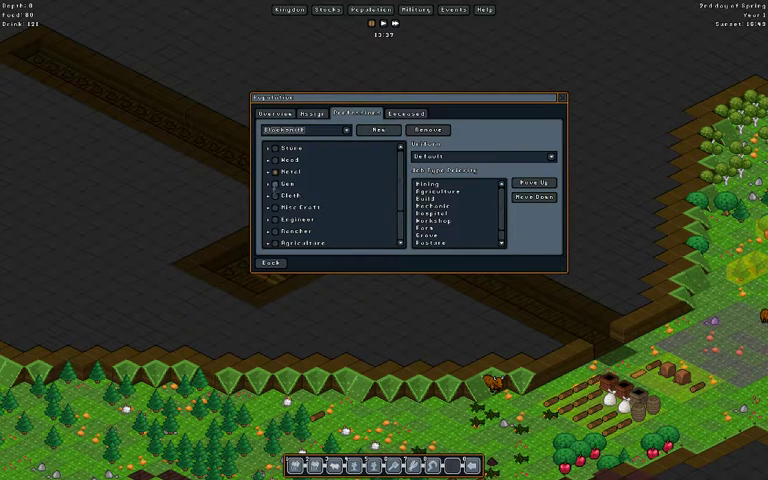
# Expand a skill category and adjust this profession's priority list.
pyautogui.click(268, 170)
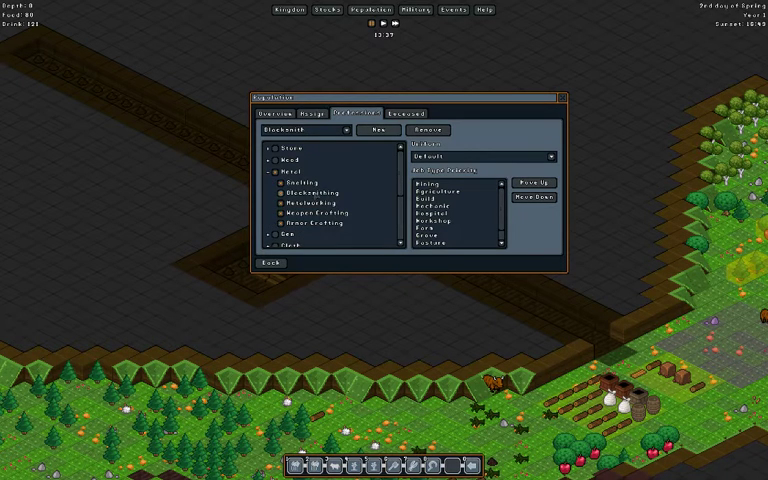
pyautogui.scroll(-3)
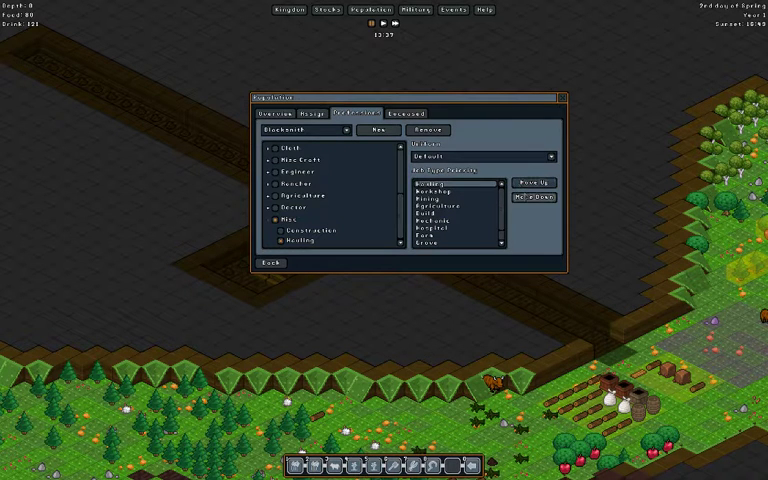
pyautogui.click(436, 190)
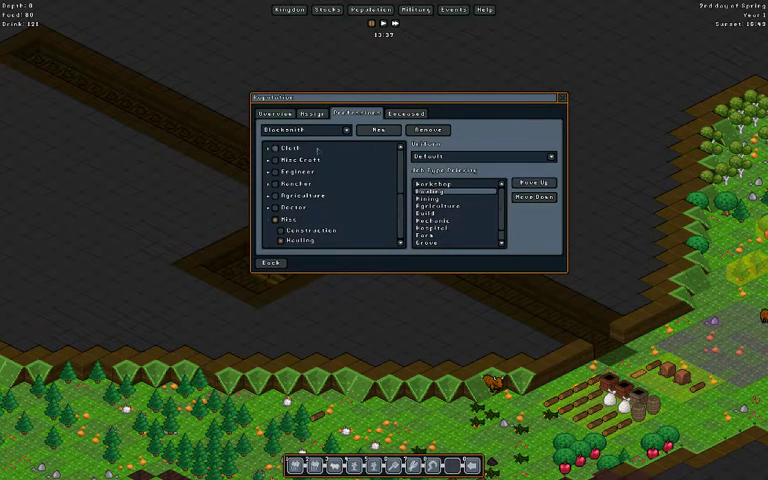
# Switch to the Engineer profession and browse its skill groups.
pyautogui.click(304, 132)
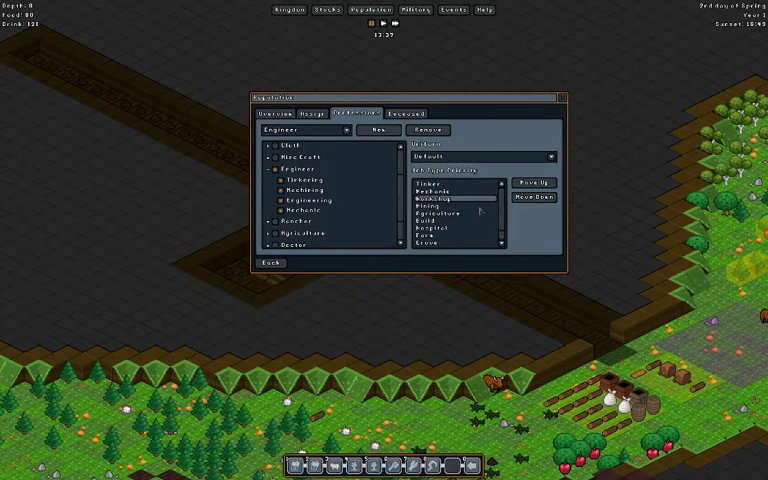
pyautogui.scroll(-3)
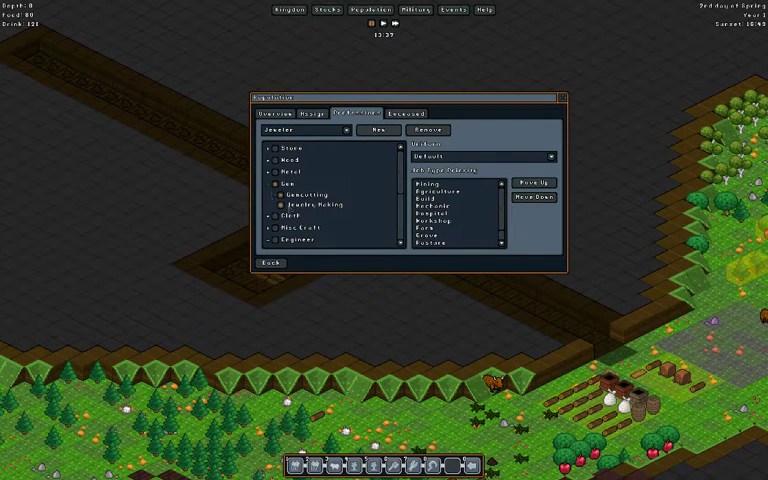
# Raise a selected skill's priority in this profession's list.
pyautogui.scroll(-3)
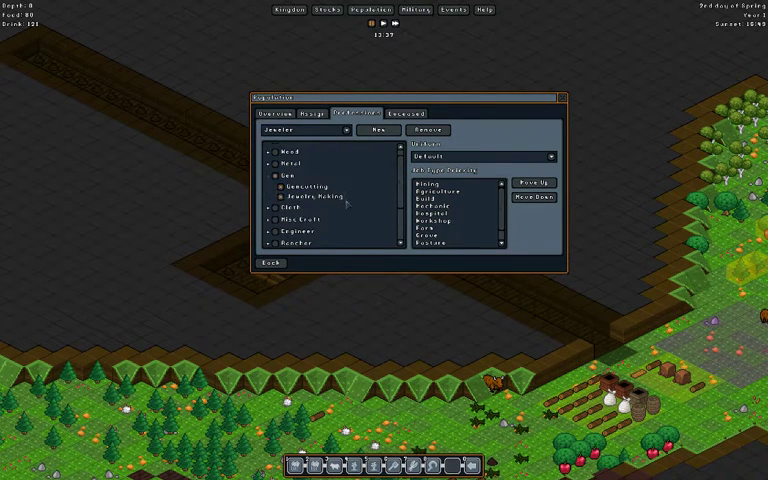
pyautogui.scroll(-3)
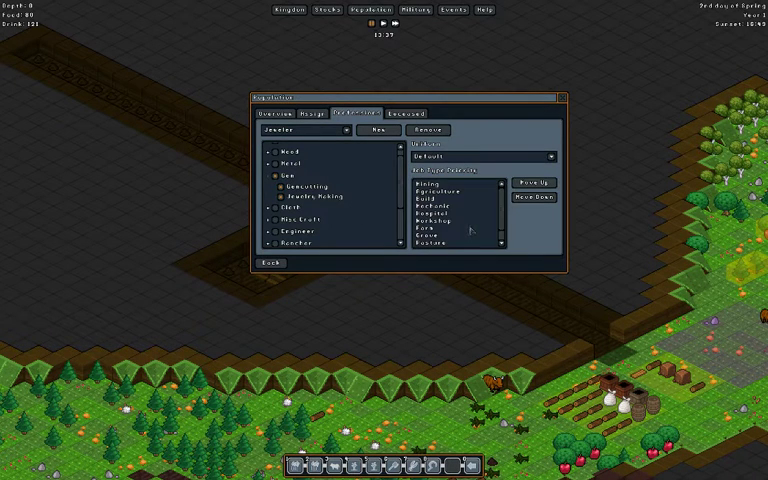
pyautogui.click(440, 220)
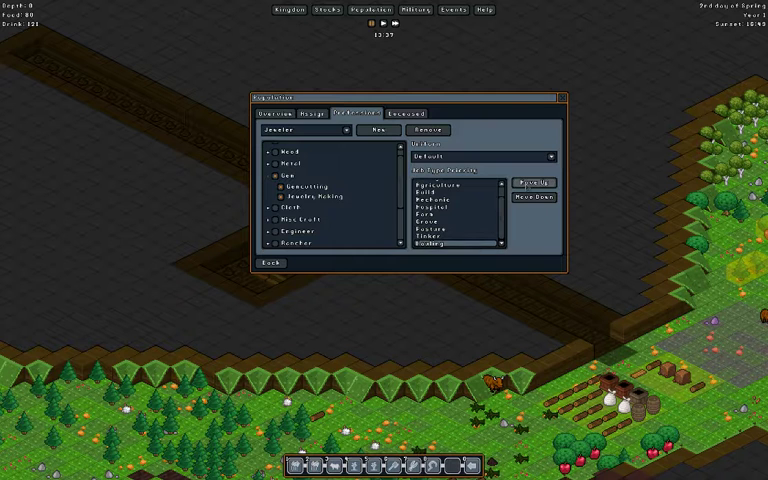
pyautogui.click(534, 186)
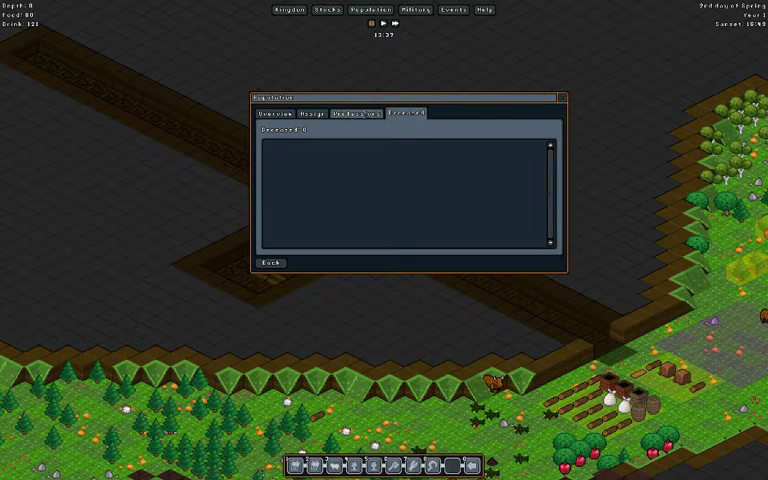
# View each gnome's profession, then the overview table of all gnomes' skill levels.
pyautogui.click(358, 112)
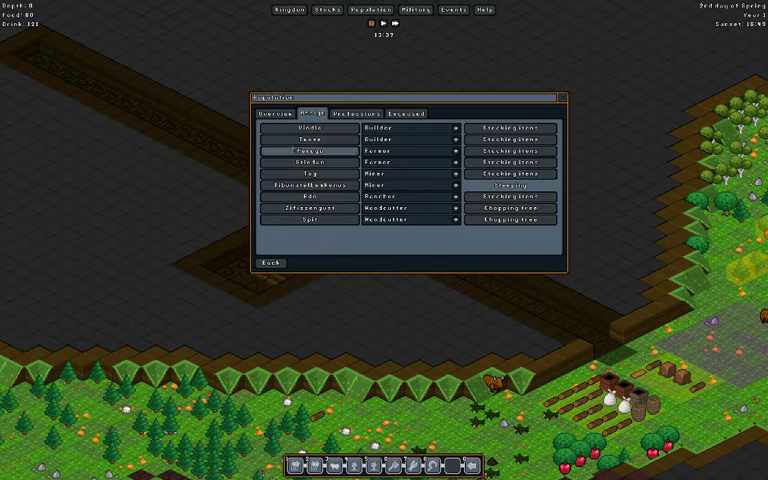
pyautogui.click(284, 114)
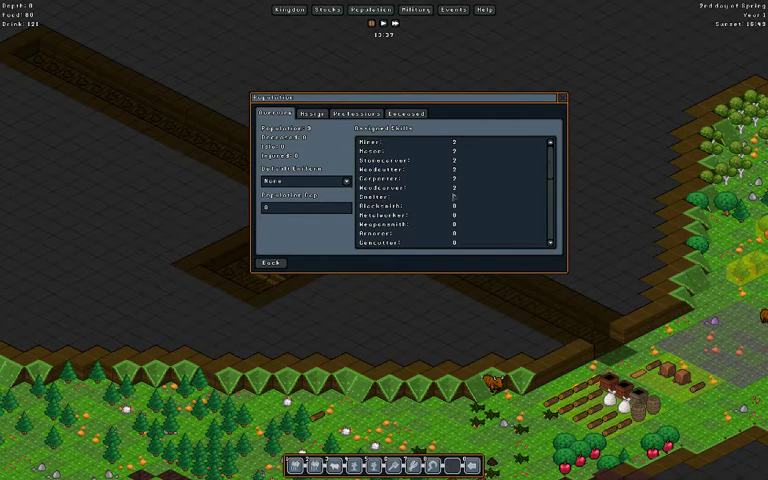
# Scroll down through the skill values table to review lower entries.
pyautogui.scroll(-3)
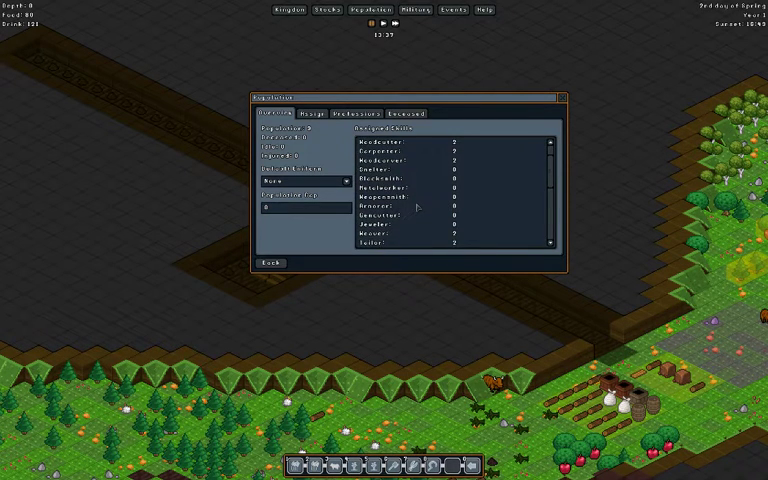
pyautogui.scroll(-3)
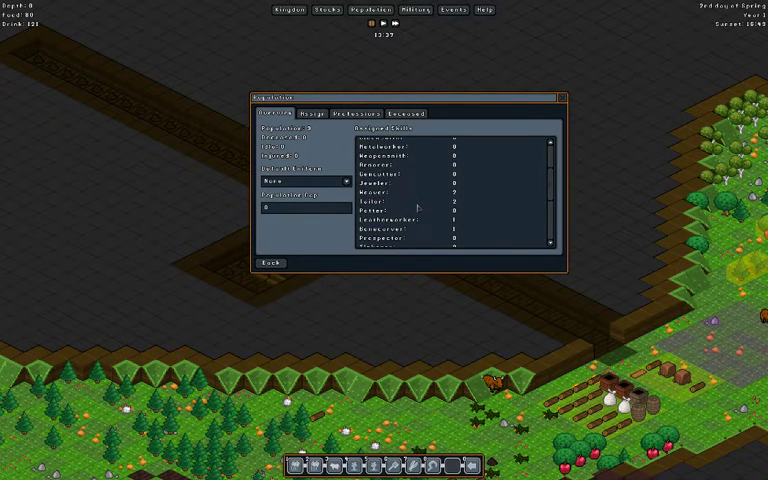
pyautogui.scroll(-3)
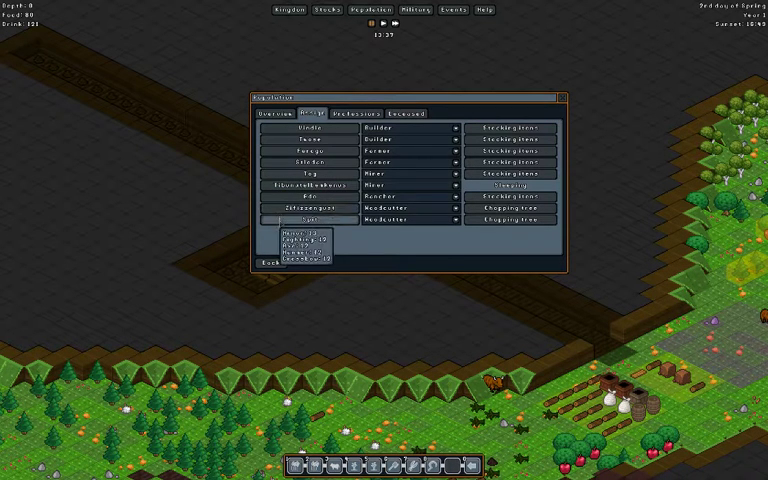
# Browse a gnome's skills list, then return to that gnome's general details page.
pyautogui.click(308, 128)
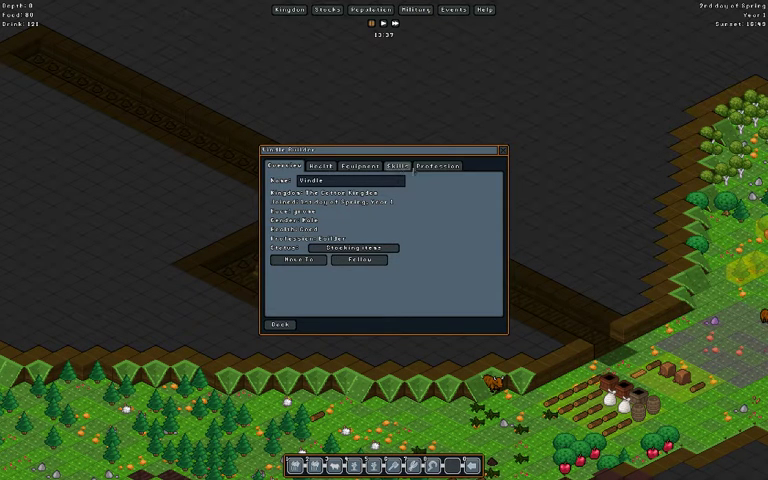
pyautogui.click(382, 168)
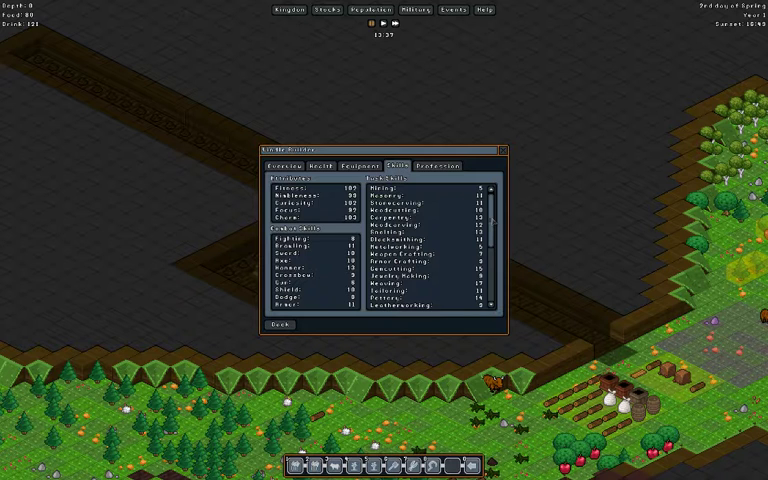
pyautogui.scroll(-3)
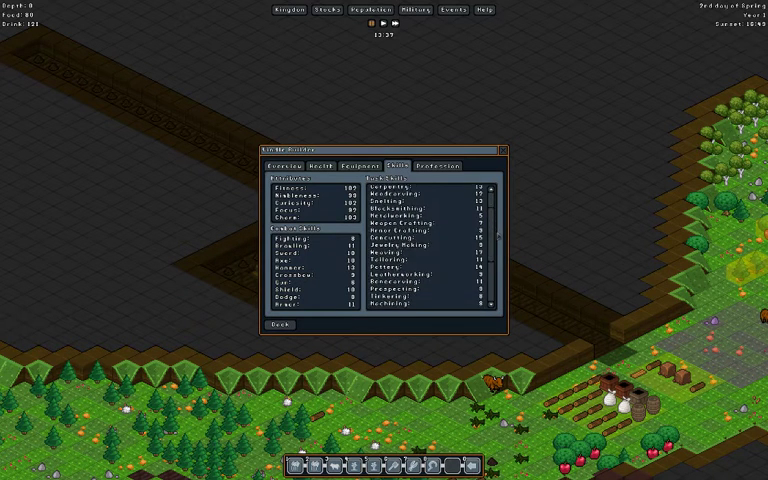
pyautogui.scroll(-3)
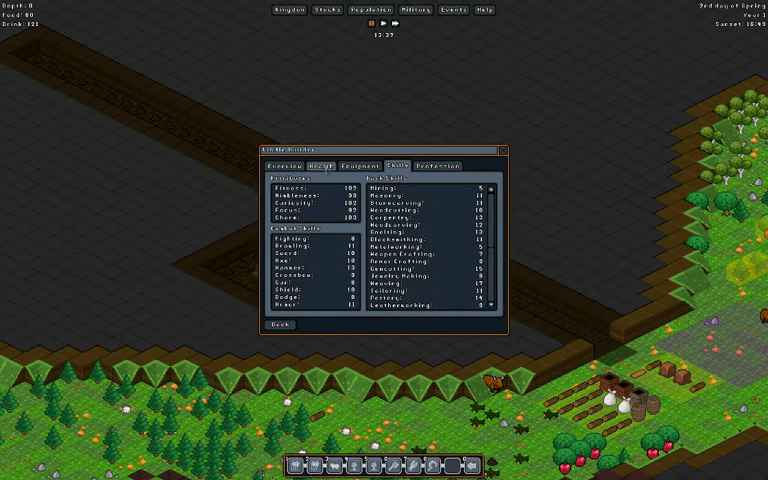
pyautogui.click(288, 164)
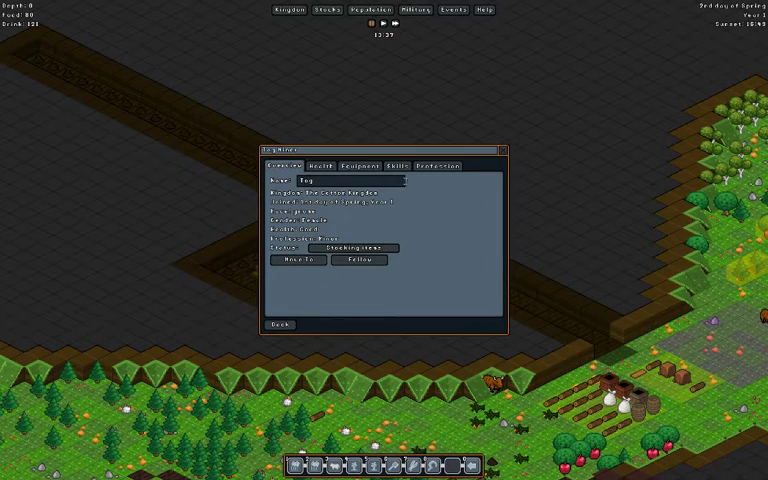
# Close the gnome's detail window, leaving the colony map in view.
pyautogui.click(388, 166)
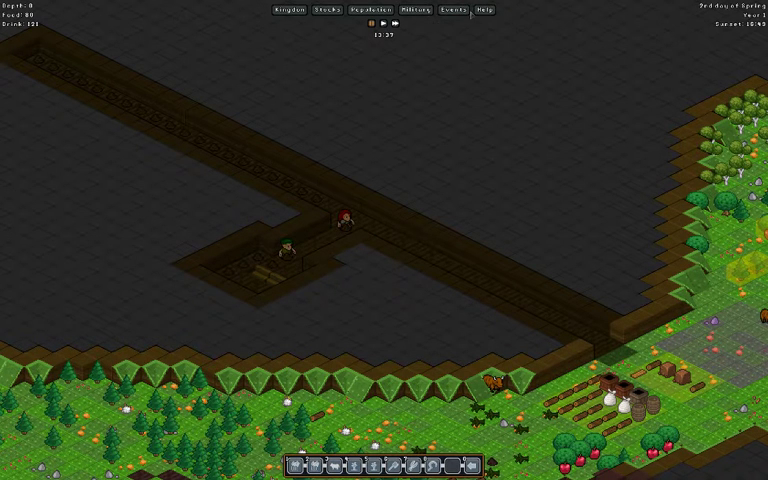
pyautogui.moveTo(452, 12)
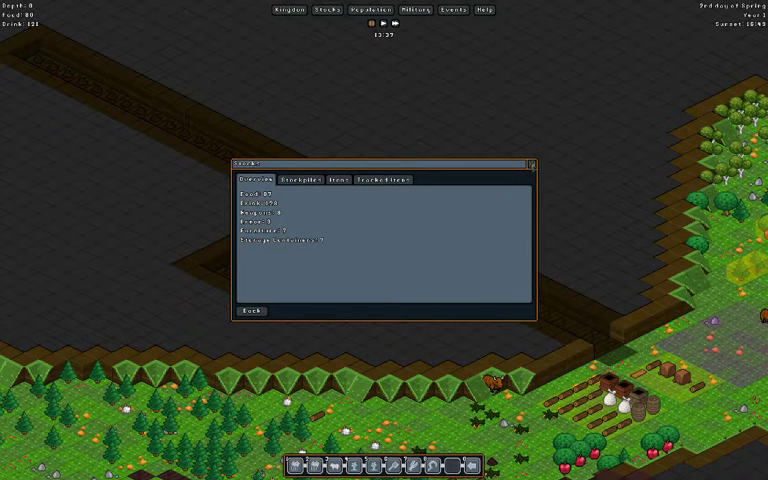
# Close the information window and bring up the Kingdom overview of population and wealth.
pyautogui.click(250, 312)
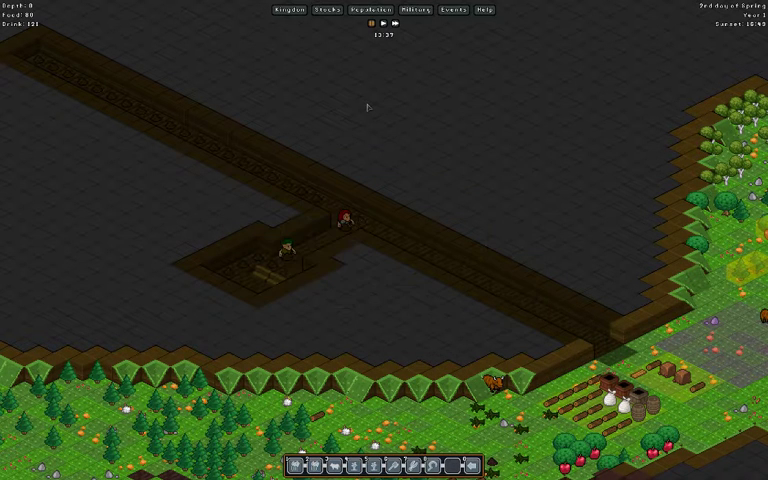
pyautogui.click(286, 10)
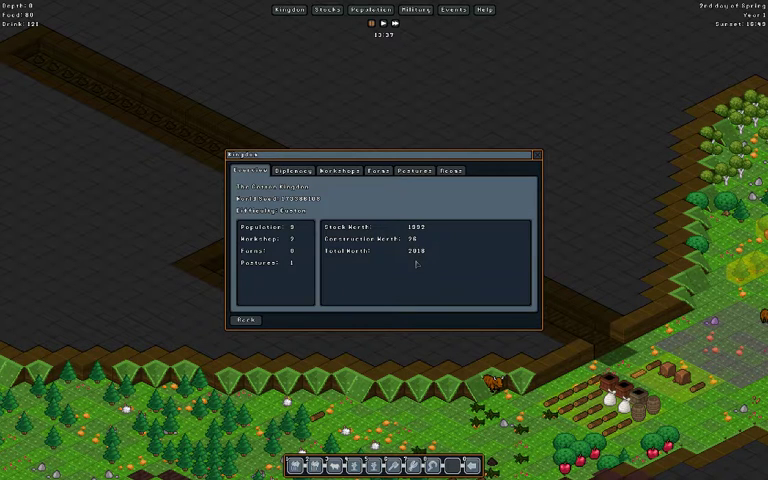
# Check the kingdom's second information page, then close the overview.
pyautogui.click(296, 170)
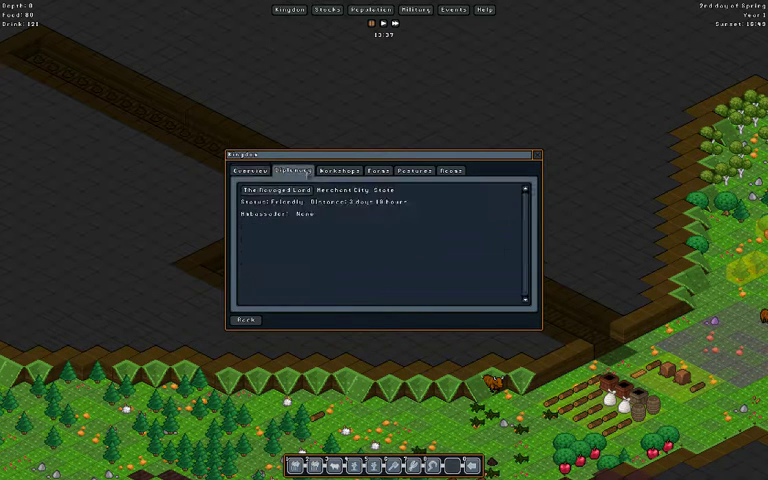
pyautogui.click(258, 168)
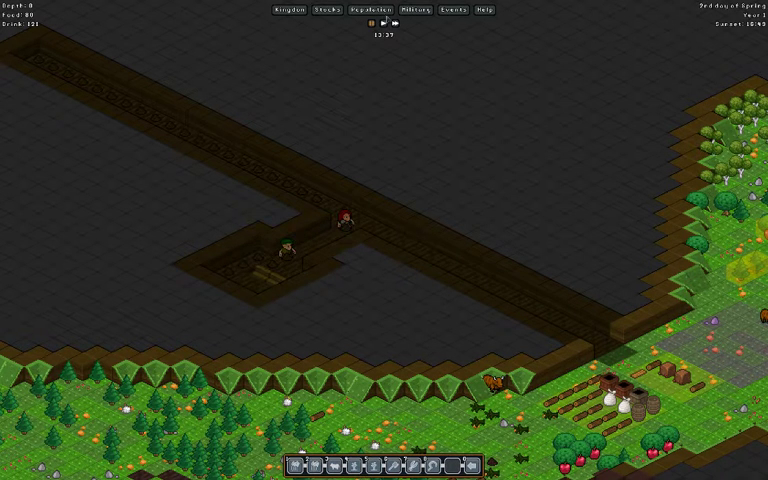
# Bring up the workshop's crafting window listing its products and queued jobs.
pyautogui.click(358, 10)
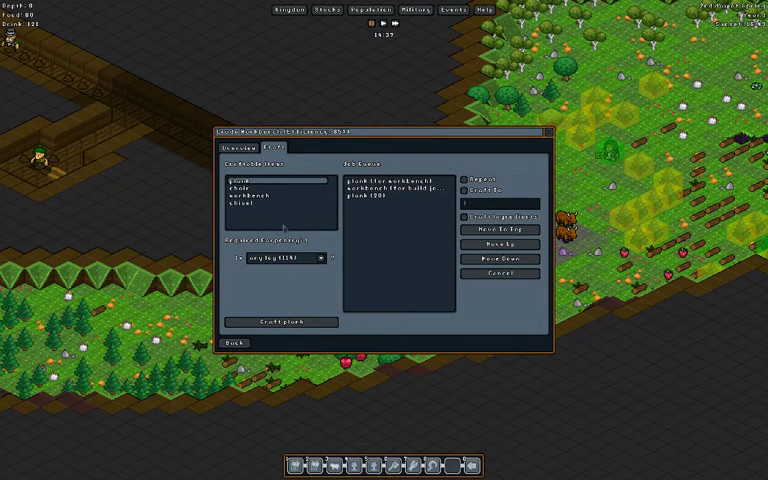
# Switch the workshop window from its product list to the general settings page.
pyautogui.click(236, 148)
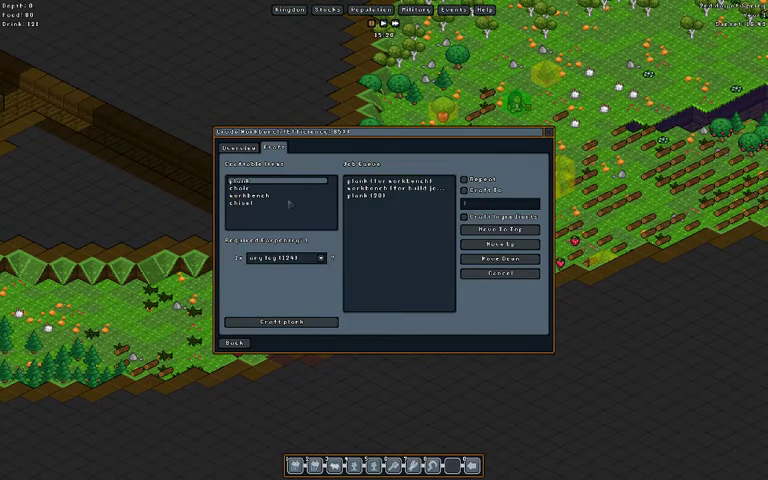
pyautogui.click(238, 146)
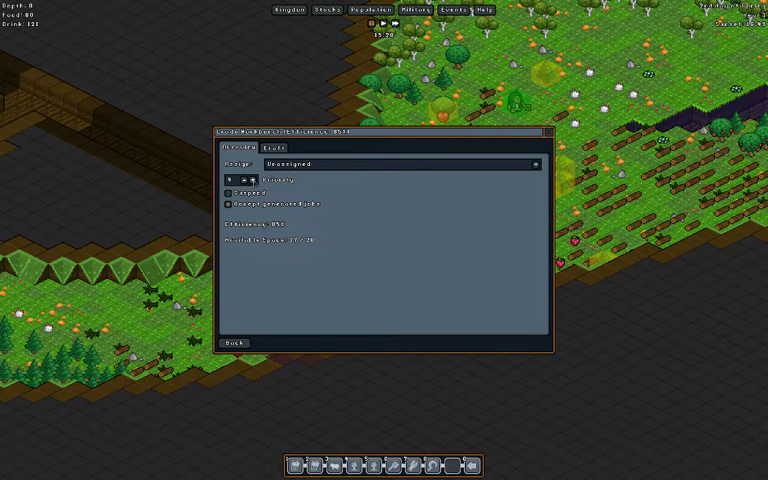
# Select a stone item in the workshop's Craft list and queue it for crafting.
pyautogui.click(248, 180)
pyautogui.write('0')
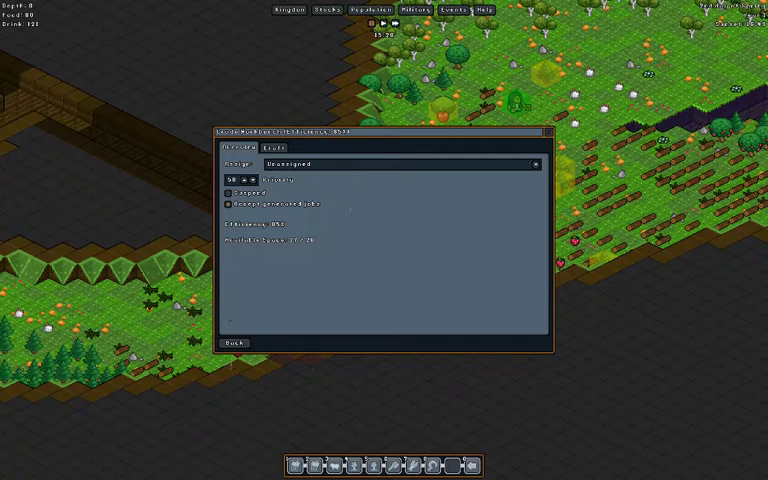
pyautogui.click(232, 344)
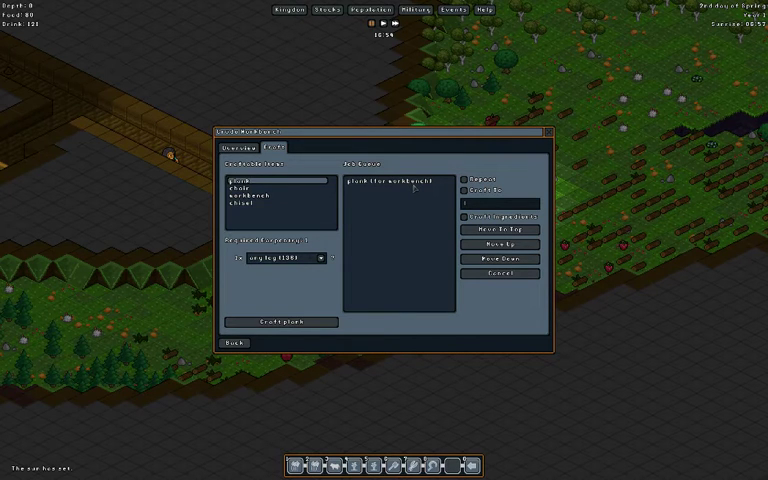
pyautogui.click(232, 344)
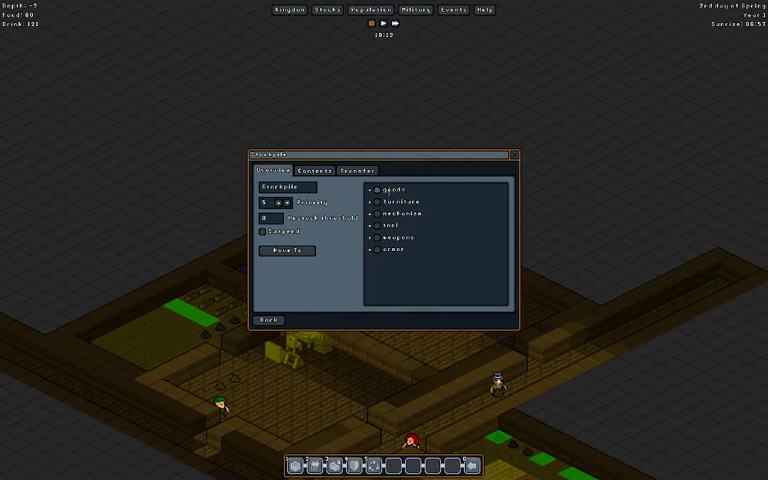
# Expand a goods category in the stockpile filter and toggle an item type it accepts.
pyautogui.click(374, 190)
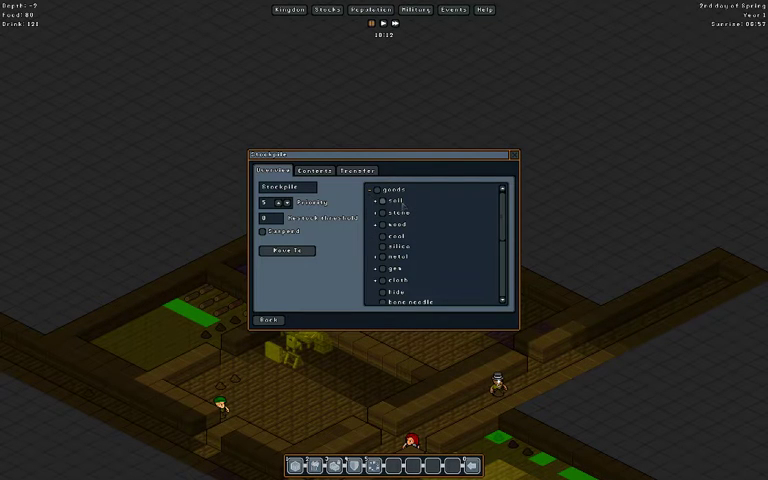
pyautogui.click(384, 214)
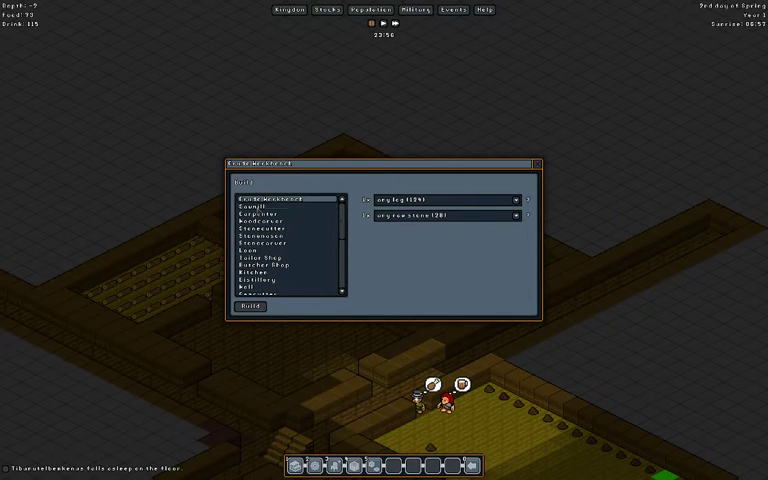
# Choose the stonemason workshop from the workshop build list.
pyautogui.click(270, 204)
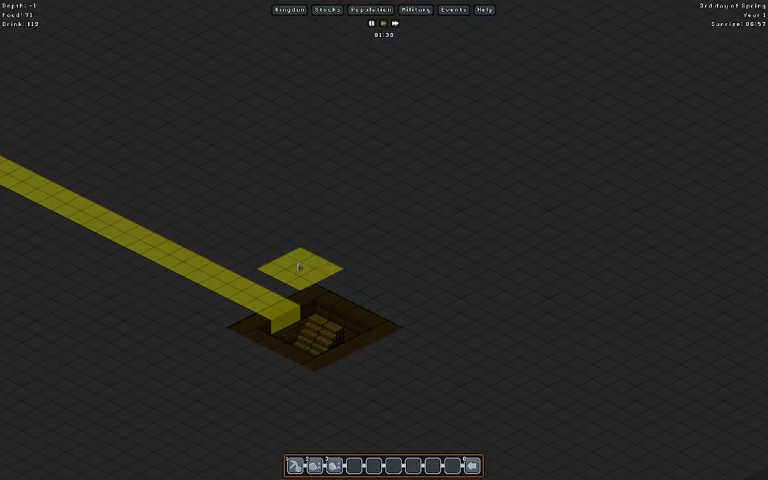
# Mark the corridor area to be mined out from the stairway.
pyautogui.click(270, 284)
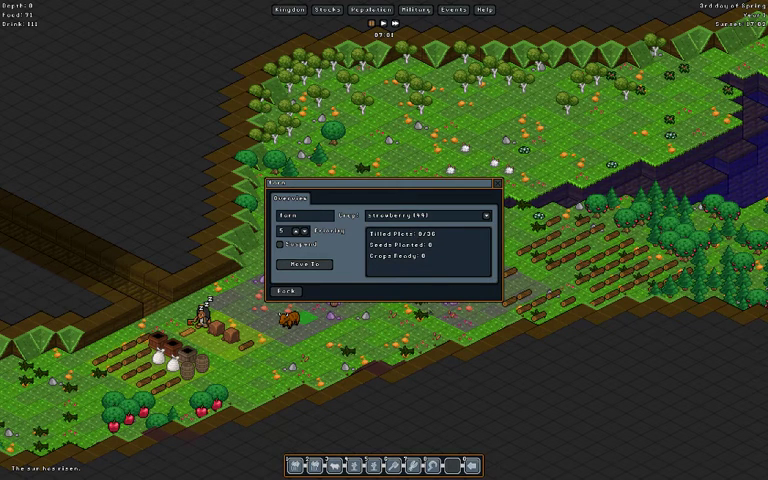
# Set the new farm field's crop to Strawberry.
pyautogui.click(288, 292)
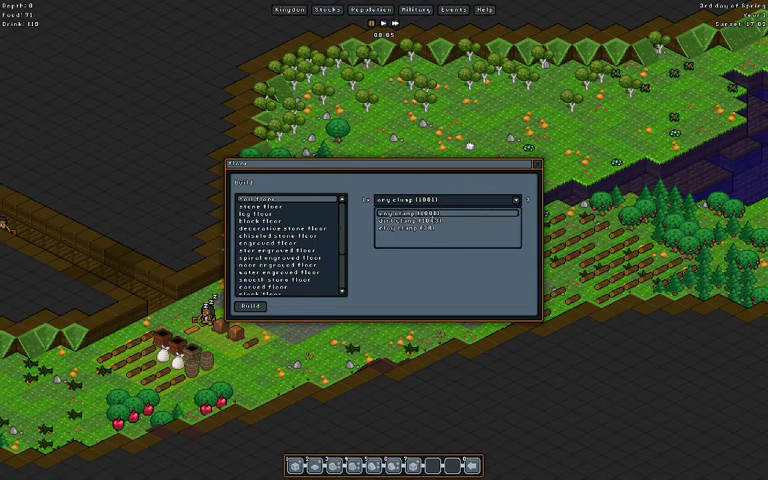
# Expand the crop type dropdown for the other farm field.
pyautogui.click(410, 216)
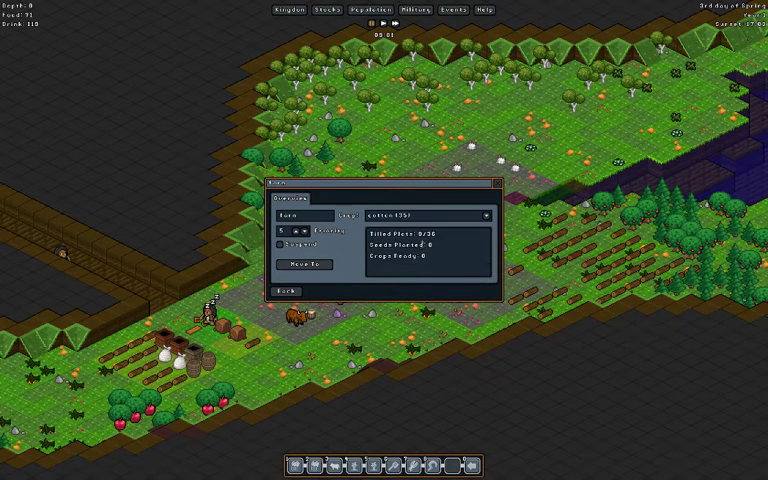
# Set the farm field's crop to Cotton.
pyautogui.click(496, 184)
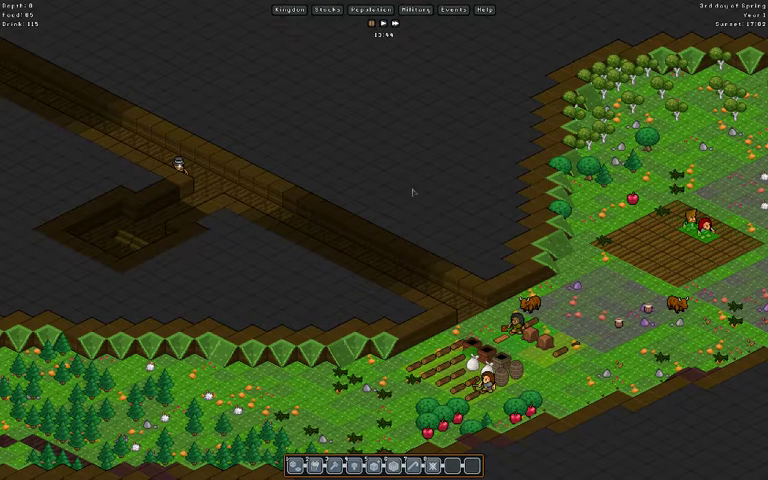
pyautogui.moveTo(424, 244)
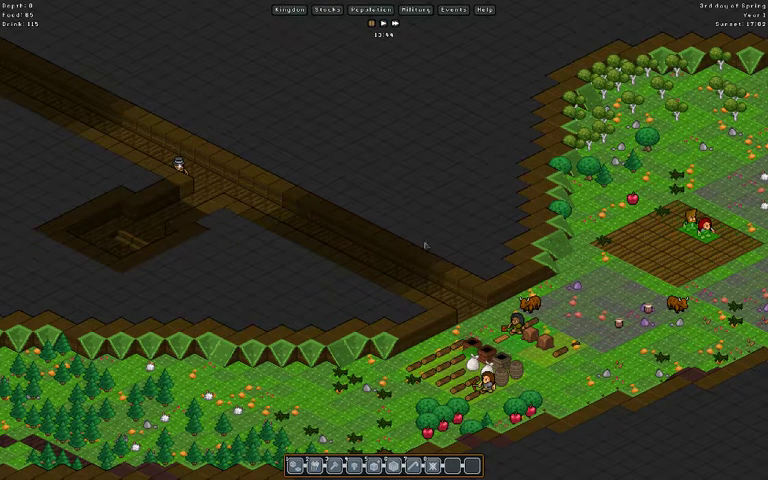